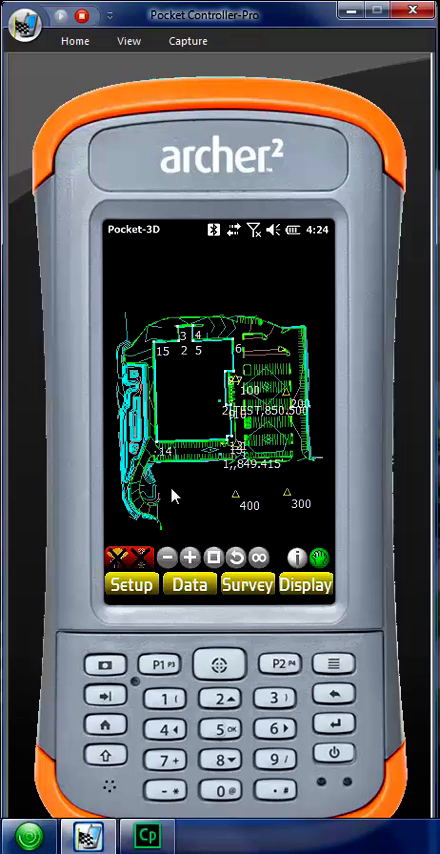
{"action": "mouse_move", "coordinate": [184, 488]}
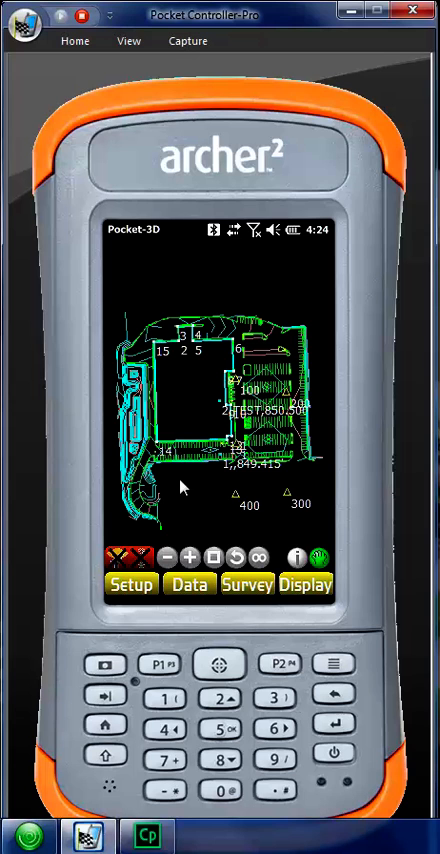
{"action": "mouse_move", "coordinate": [188, 496]}
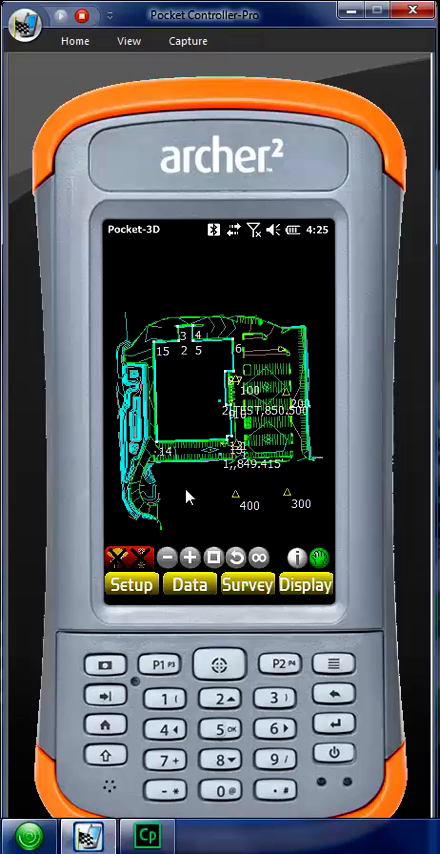
{"action": "mouse_move", "coordinate": [366, 454]}
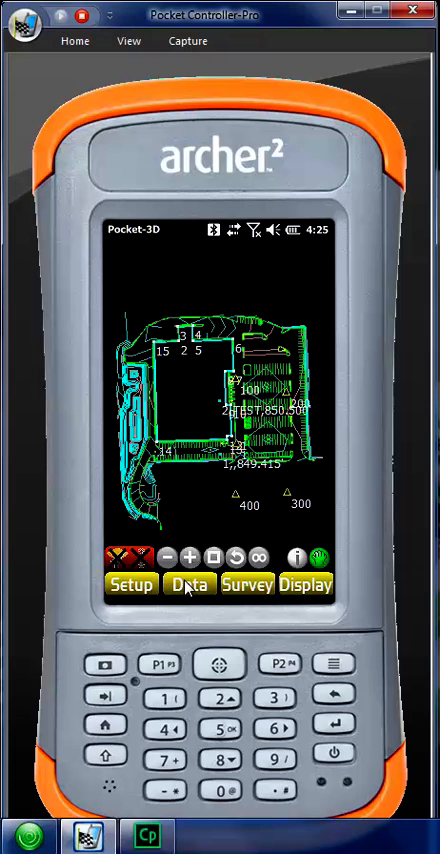
- Start a new project from the Data > Project files list
{"action": "left_click", "coordinate": [188, 584]}
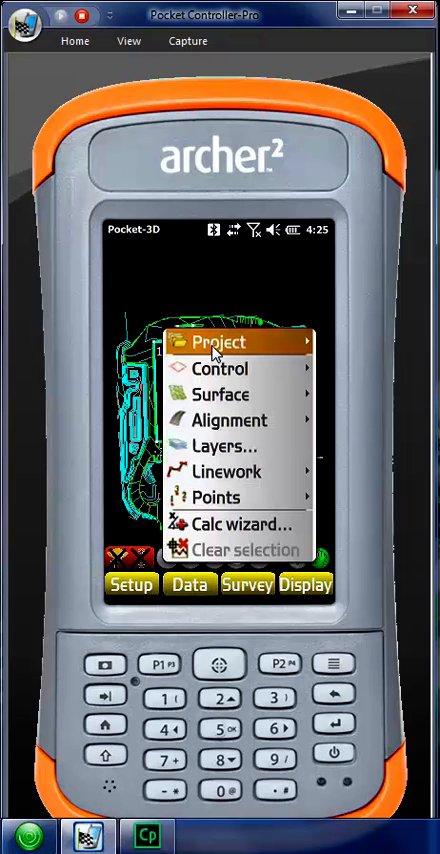
{"action": "left_click", "coordinate": [216, 342]}
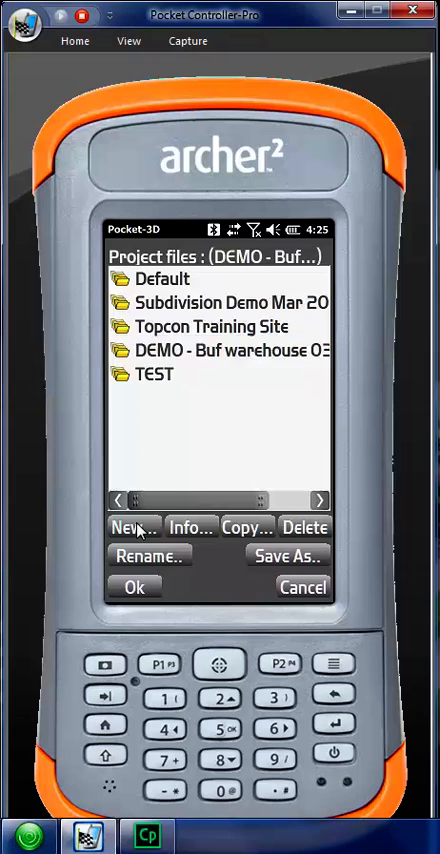
{"action": "left_click", "coordinate": [132, 528]}
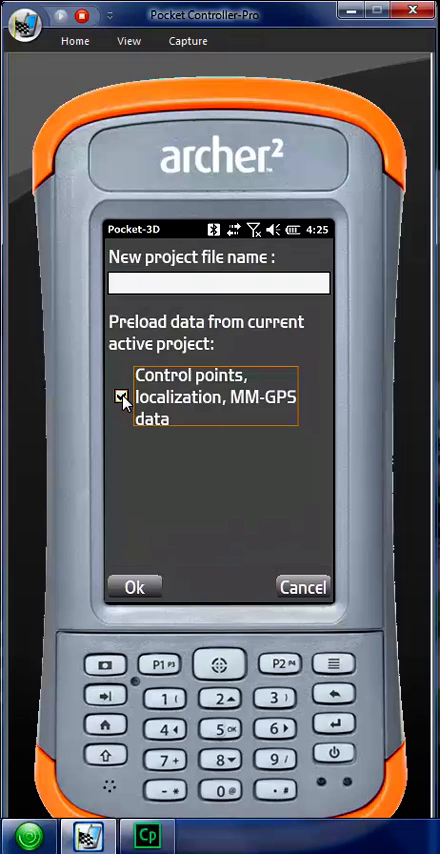
- Create project 'Field 1' without preloading control points from the active project
{"action": "left_click", "coordinate": [120, 396]}
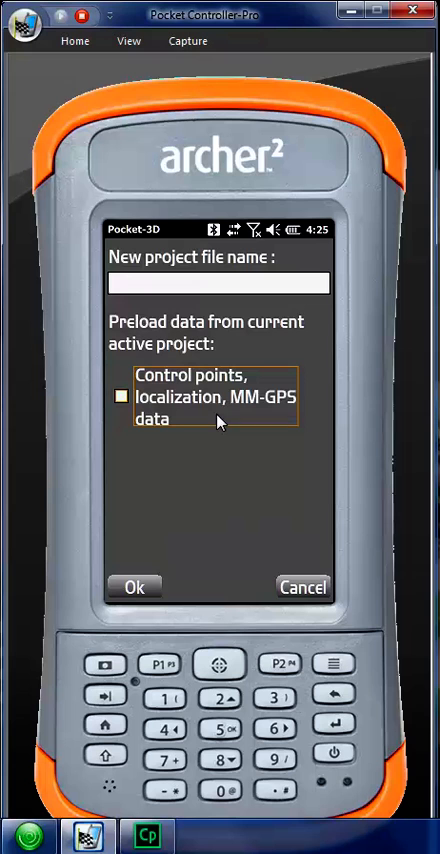
{"action": "mouse_move", "coordinate": [252, 384]}
{"action": "type", "text": "Field 1"}
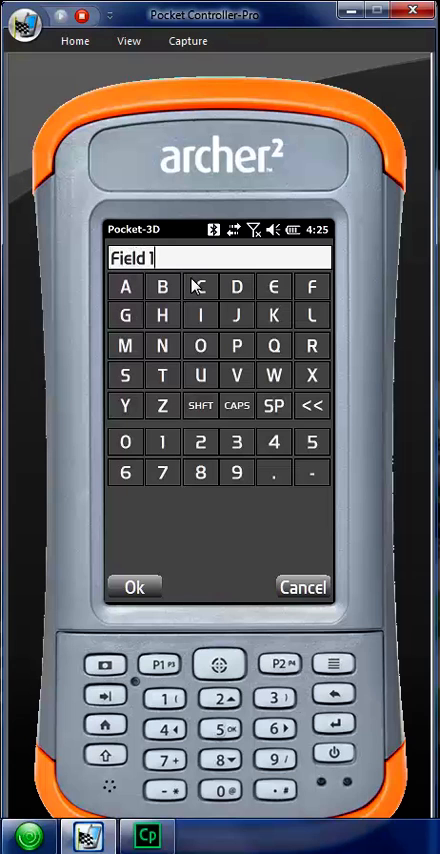
{"action": "left_click", "coordinate": [136, 588]}
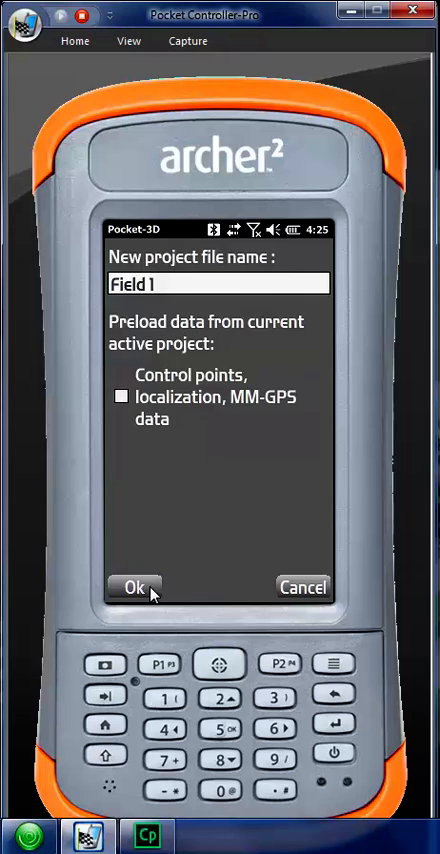
{"action": "left_click", "coordinate": [134, 588]}
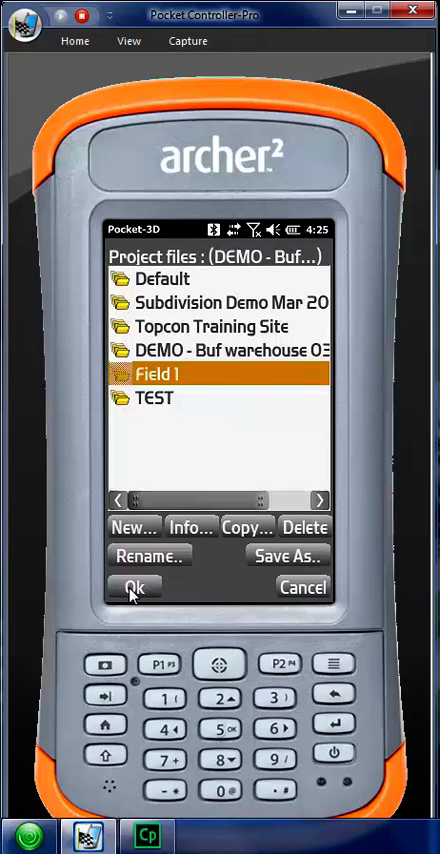
- Make Field 1 the current project, returning to an empty map
{"action": "left_click", "coordinate": [136, 588]}
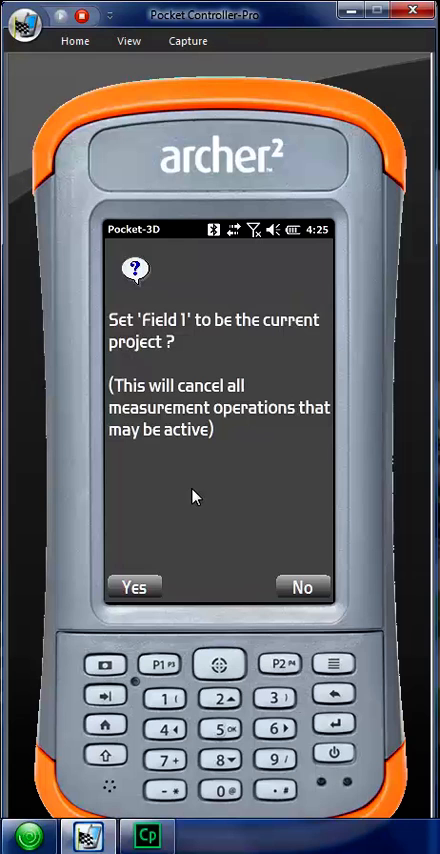
{"action": "left_click", "coordinate": [136, 588]}
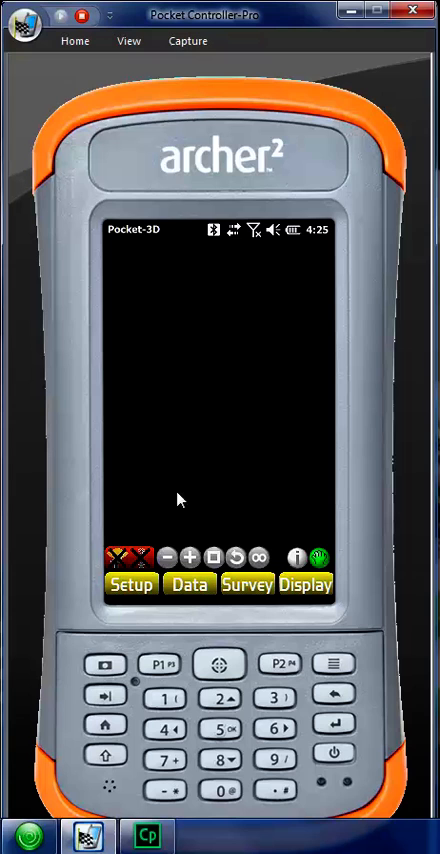
{"action": "mouse_move", "coordinate": [190, 592]}
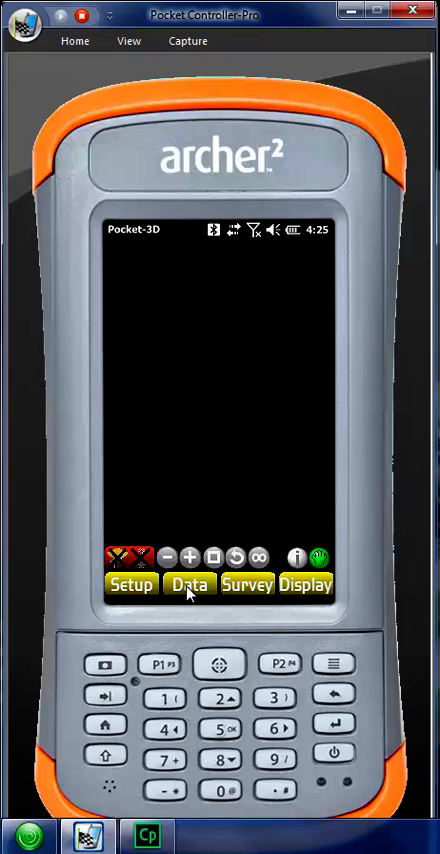
- Add a new control point named cp1 in the project's control points list
{"action": "left_click", "coordinate": [188, 584]}
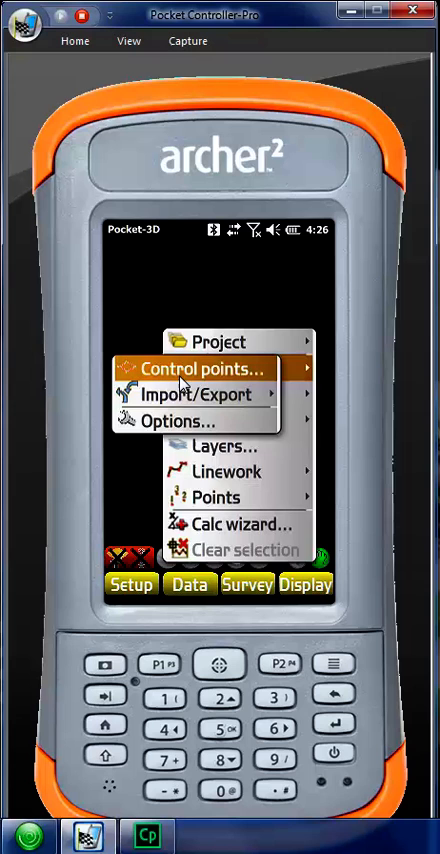
{"action": "left_click", "coordinate": [200, 368]}
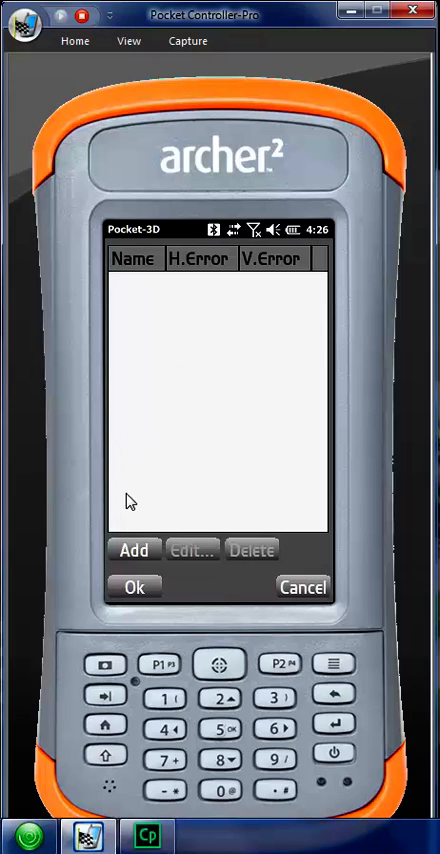
{"action": "left_click", "coordinate": [134, 550]}
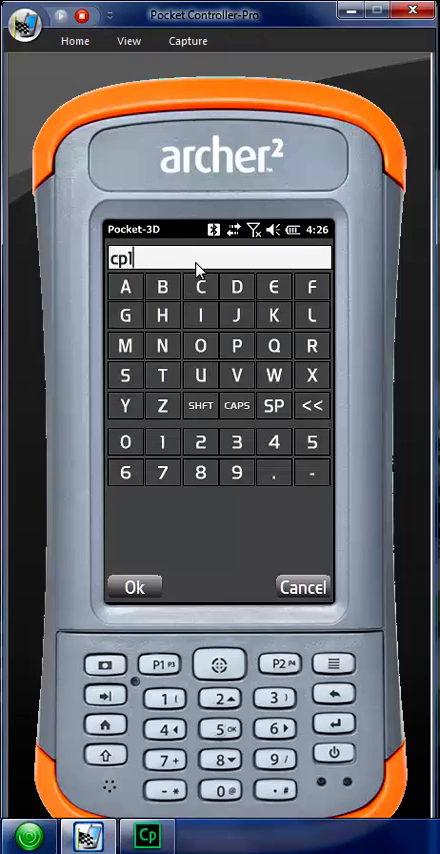
{"action": "left_click", "coordinate": [136, 588]}
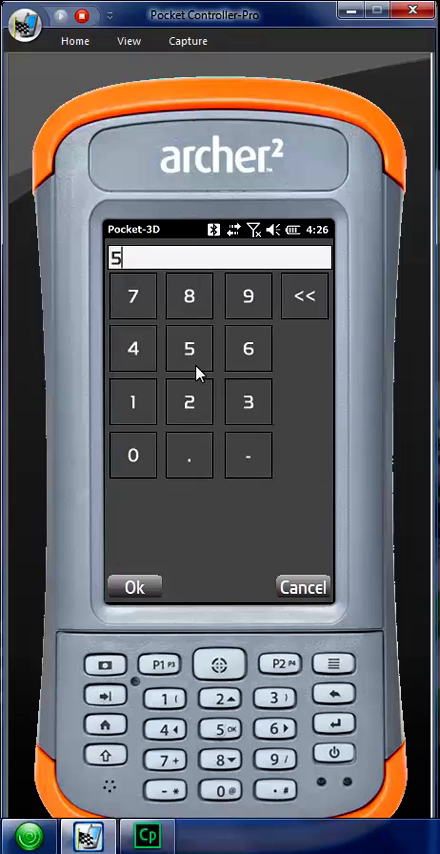
- Save cp1 at North 5000, East 5000, Elevation 100 and return to the map
{"action": "left_click", "coordinate": [134, 588]}
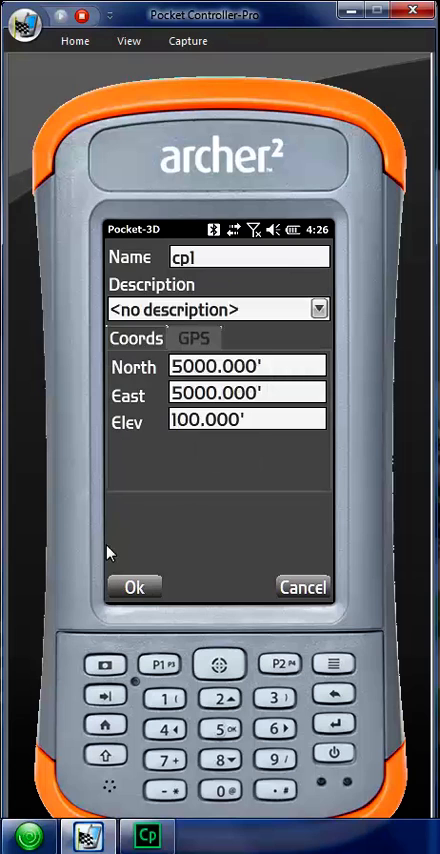
{"action": "left_click", "coordinate": [134, 588]}
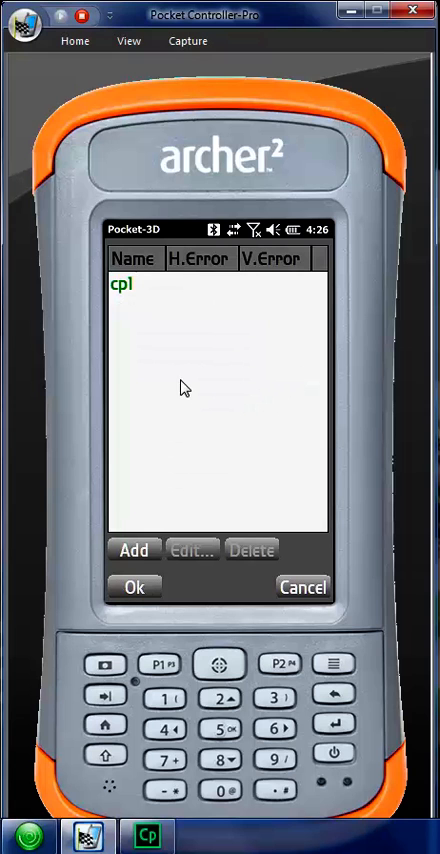
{"action": "mouse_move", "coordinate": [220, 568]}
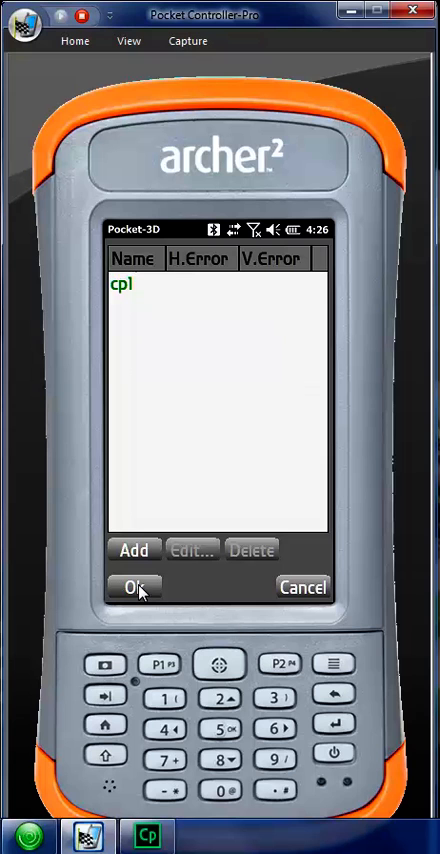
{"action": "left_click", "coordinate": [134, 588]}
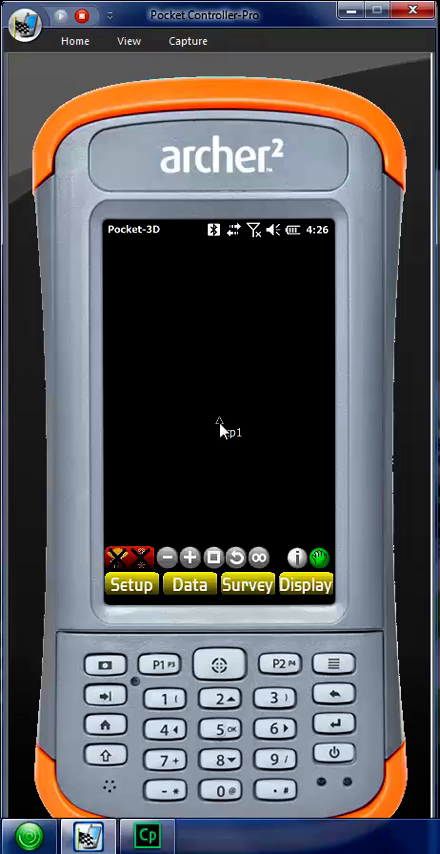
{"action": "mouse_move", "coordinate": [128, 600]}
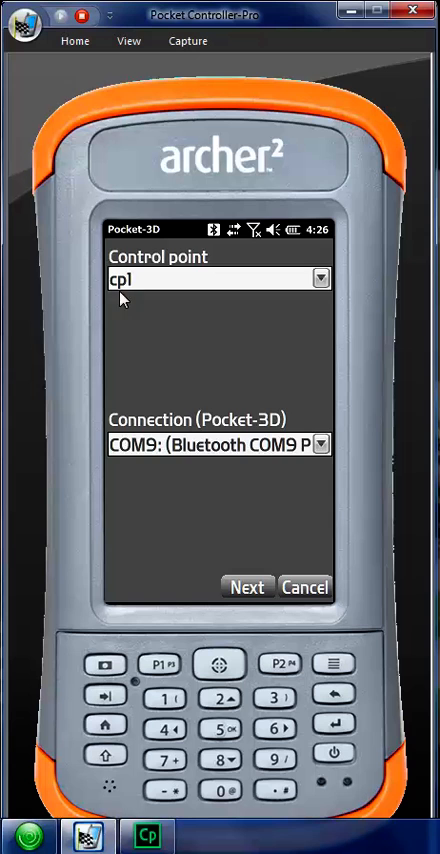
- Accept Topcon HiPer V antenna and Digital 2 UHF radio settings, then finish and connect to the GPS receiver
{"action": "left_click", "coordinate": [246, 588]}
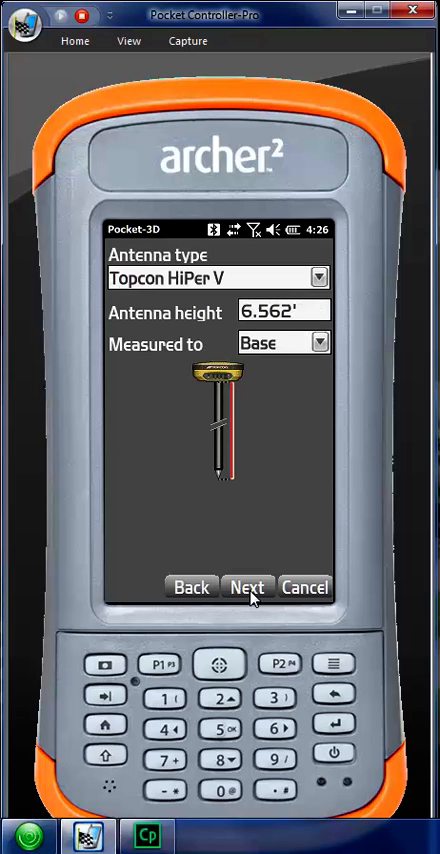
{"action": "left_click", "coordinate": [284, 312]}
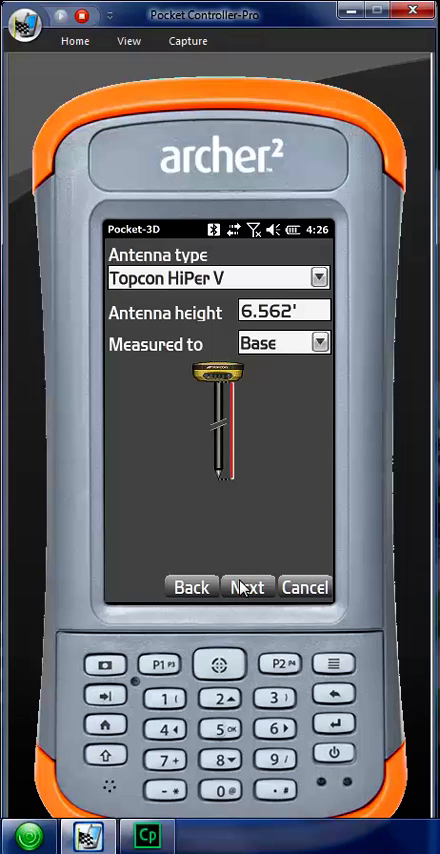
{"action": "left_click", "coordinate": [246, 588]}
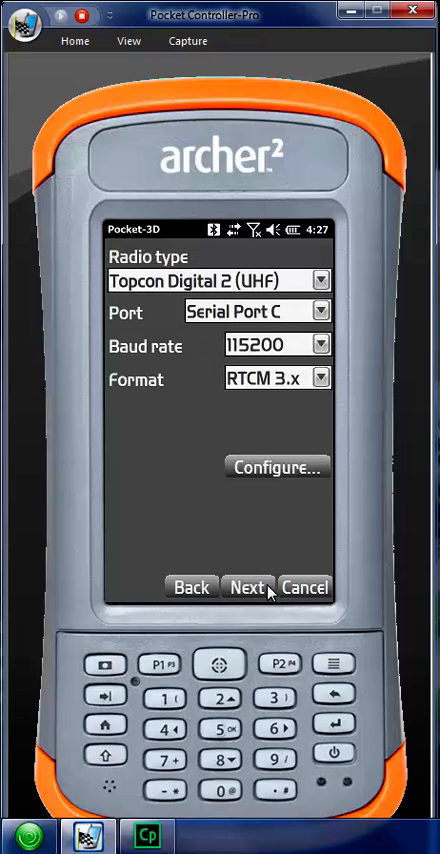
{"action": "left_click", "coordinate": [246, 588]}
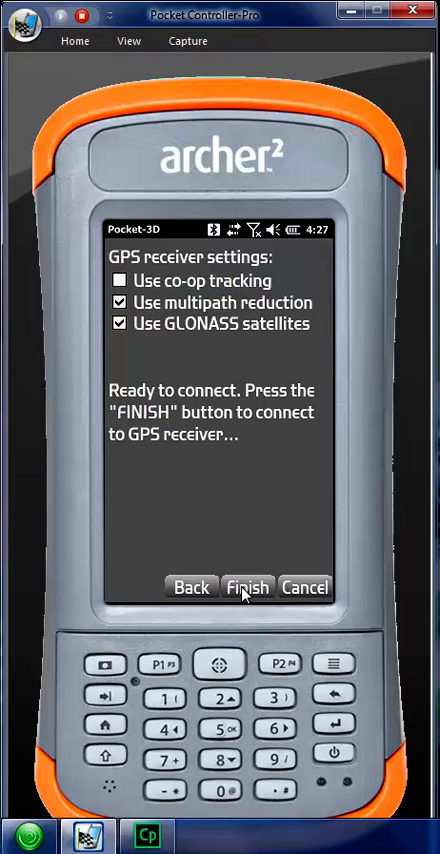
{"action": "mouse_move", "coordinate": [304, 588]}
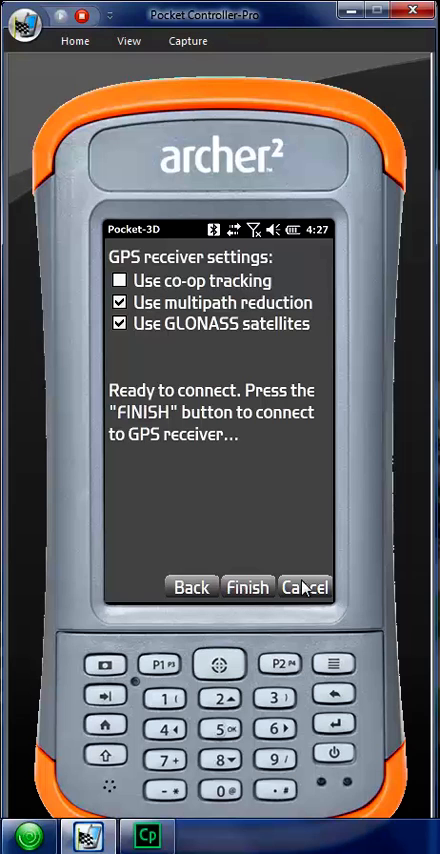
{"action": "left_click", "coordinate": [246, 588]}
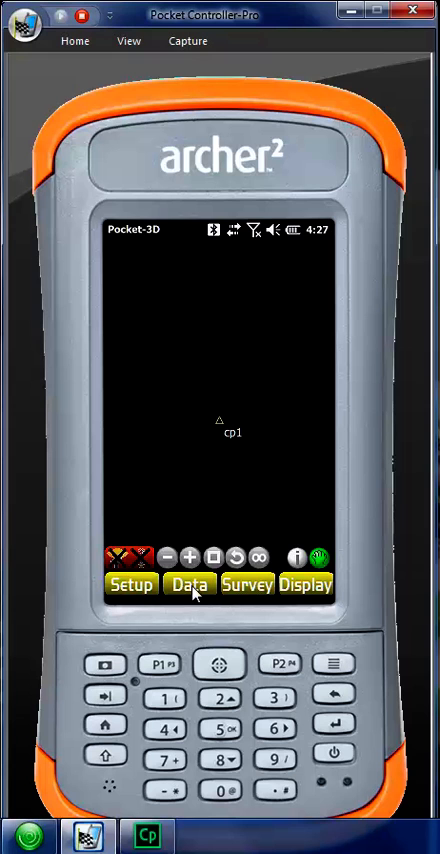
{"action": "left_click", "coordinate": [188, 584]}
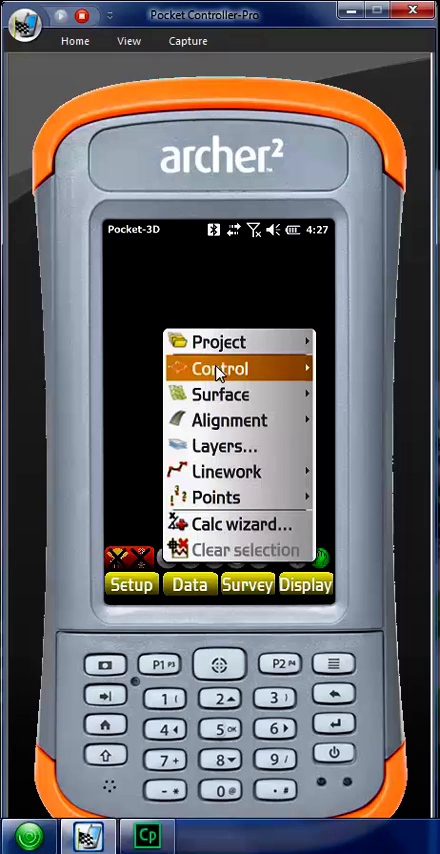
{"action": "left_click", "coordinate": [210, 368]}
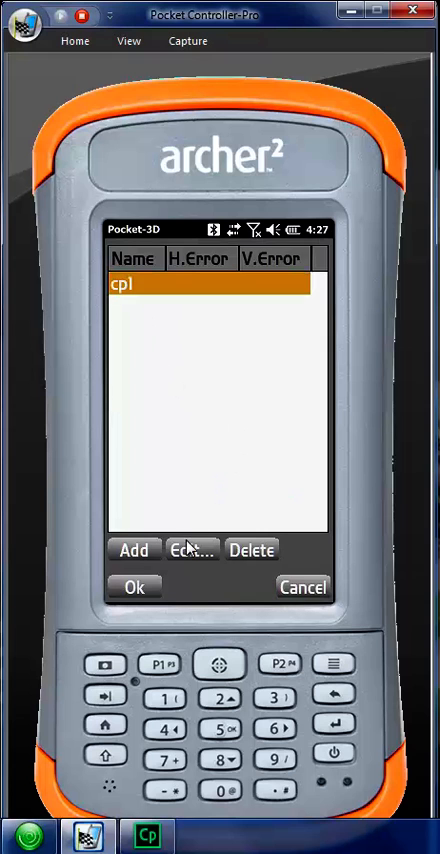
{"action": "left_click", "coordinate": [192, 550]}
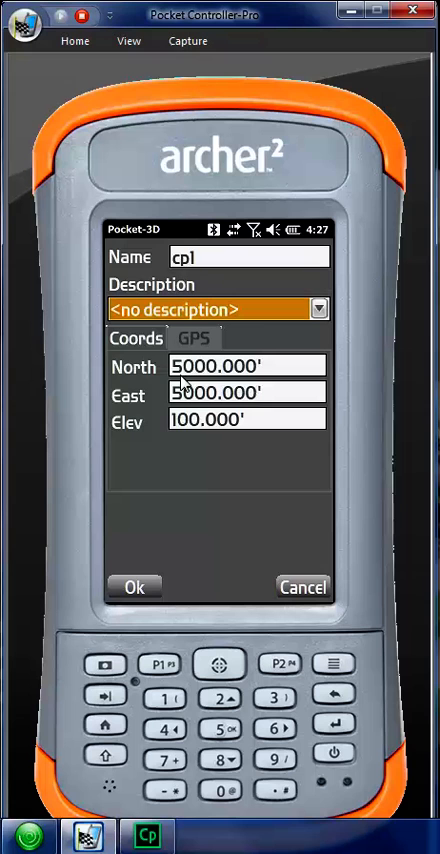
{"action": "left_click", "coordinate": [196, 338]}
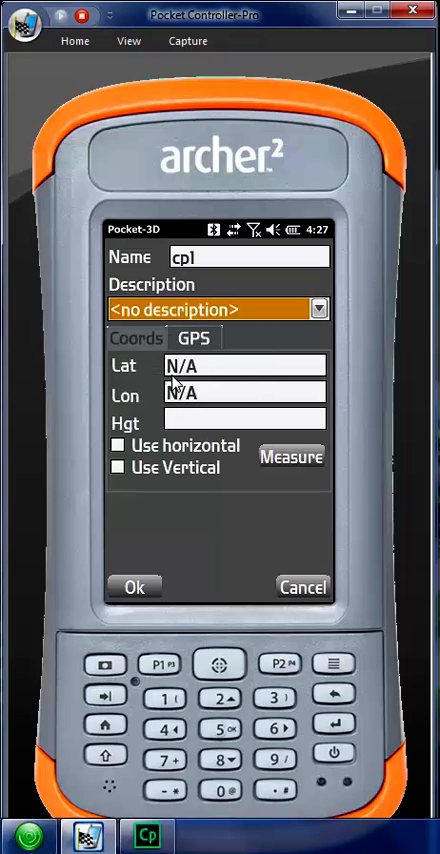
{"action": "left_click", "coordinate": [120, 444]}
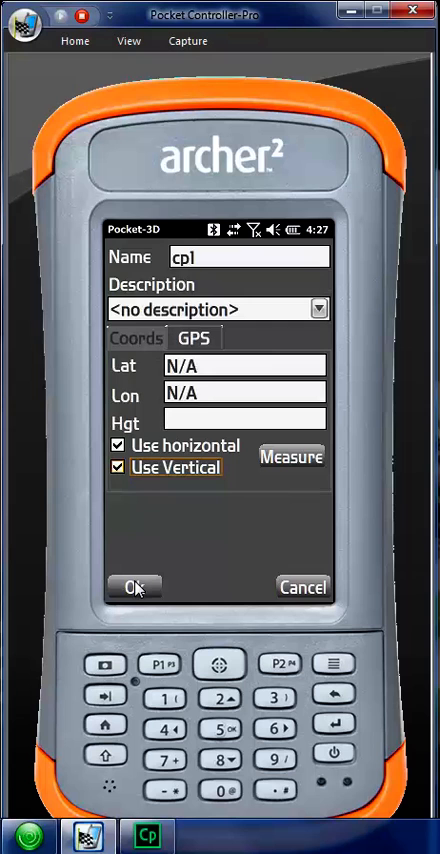
{"action": "left_click", "coordinate": [136, 588]}
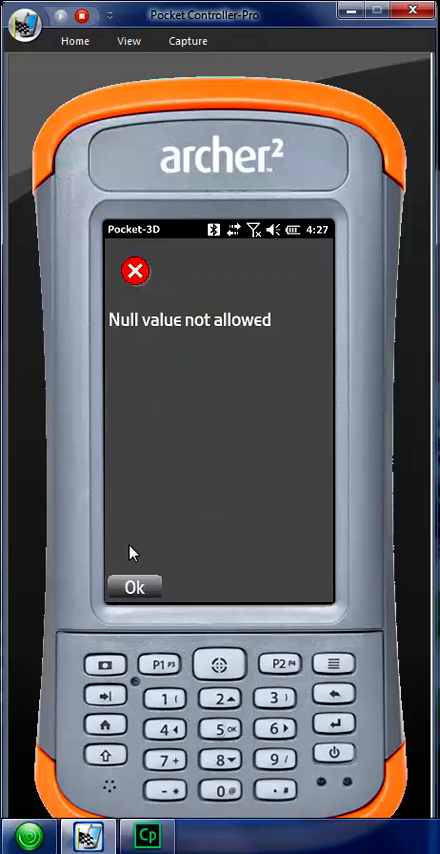
{"action": "left_click", "coordinate": [136, 588]}
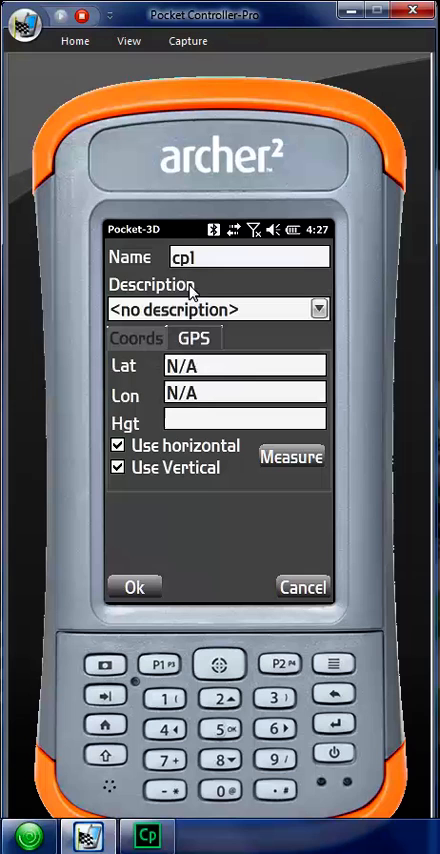
{"action": "mouse_move", "coordinate": [304, 588]}
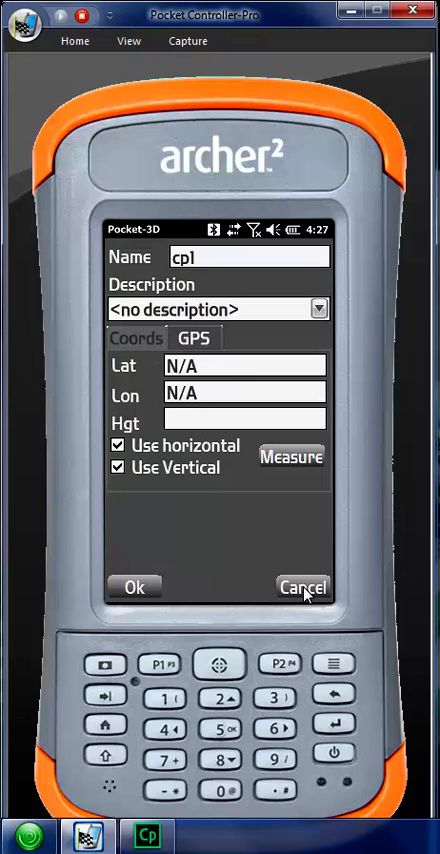
{"action": "left_click", "coordinate": [302, 588]}
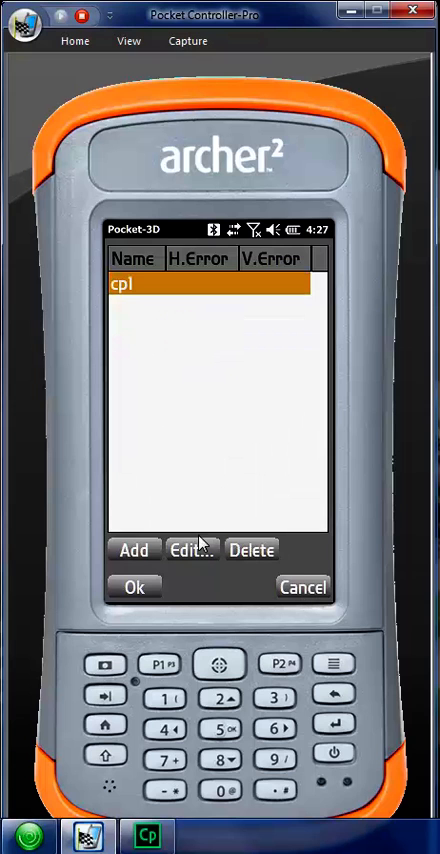
{"action": "left_click", "coordinate": [134, 586]}
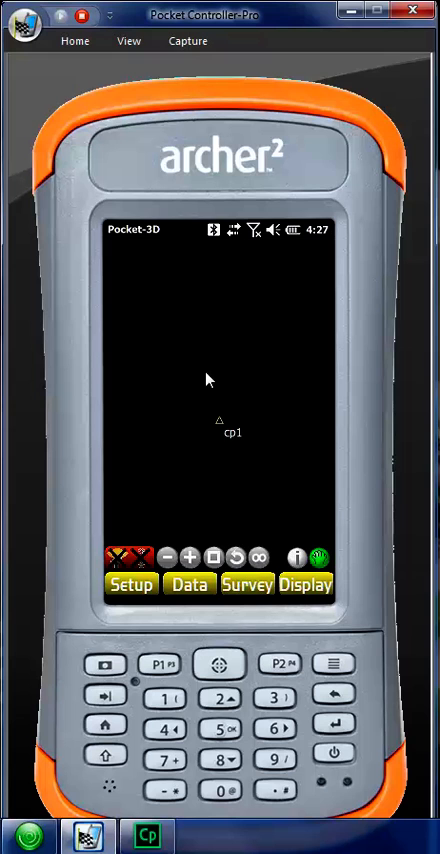
{"action": "mouse_move", "coordinate": [196, 418]}
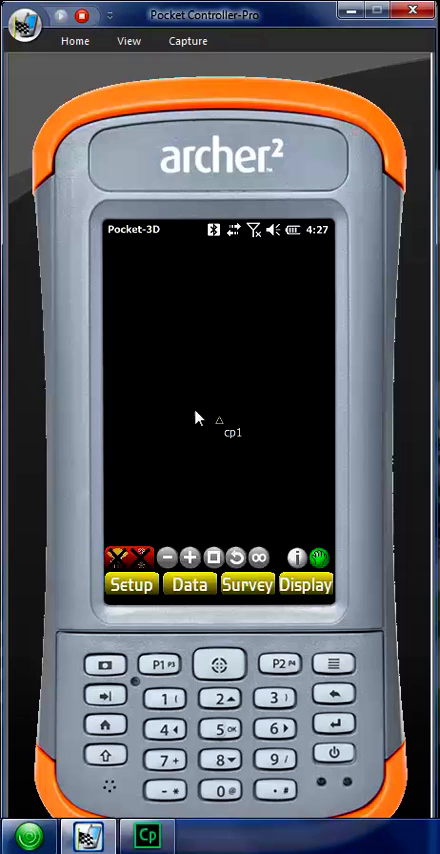
{"action": "mouse_move", "coordinate": [194, 400]}
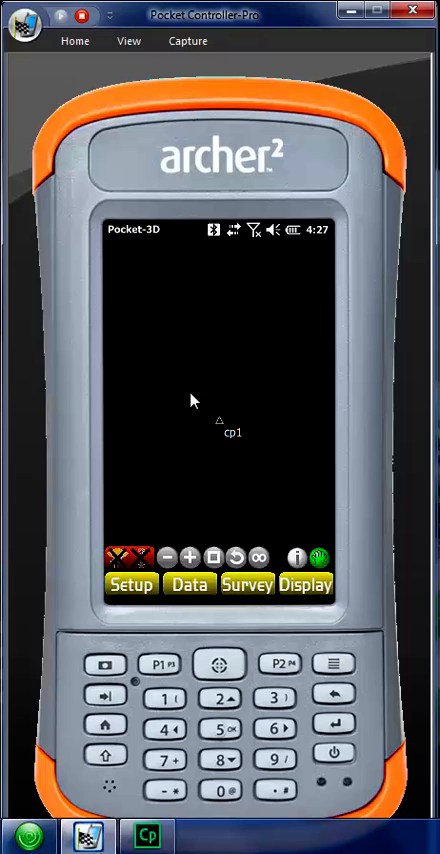
{"action": "mouse_move", "coordinate": [182, 426]}
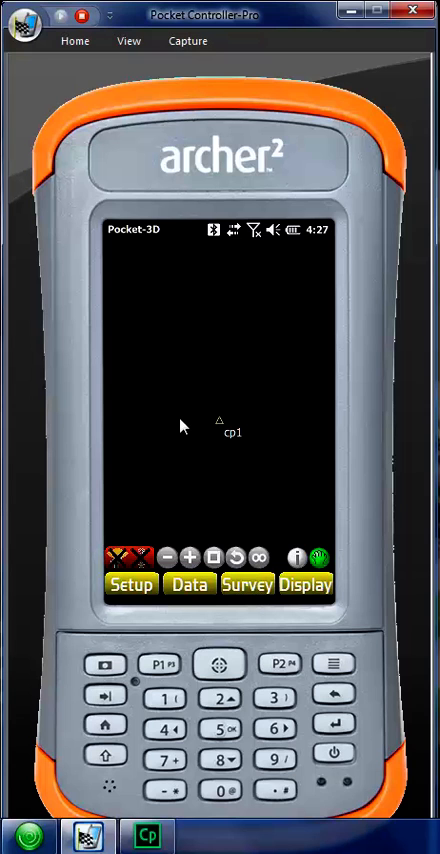
{"action": "mouse_move", "coordinate": [188, 436]}
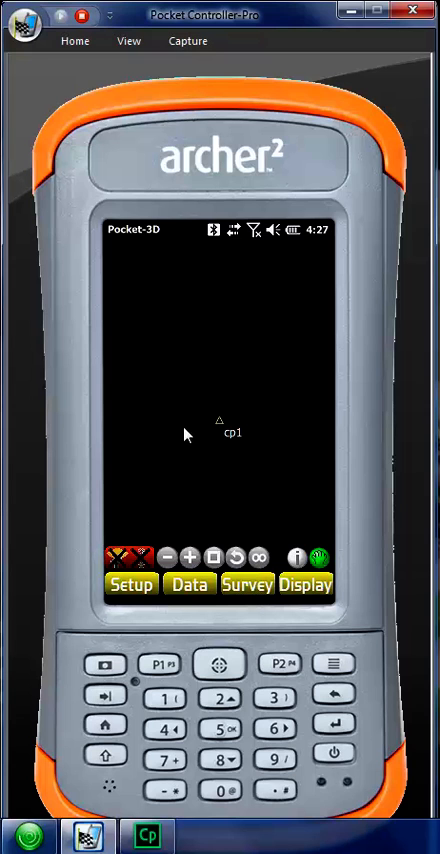